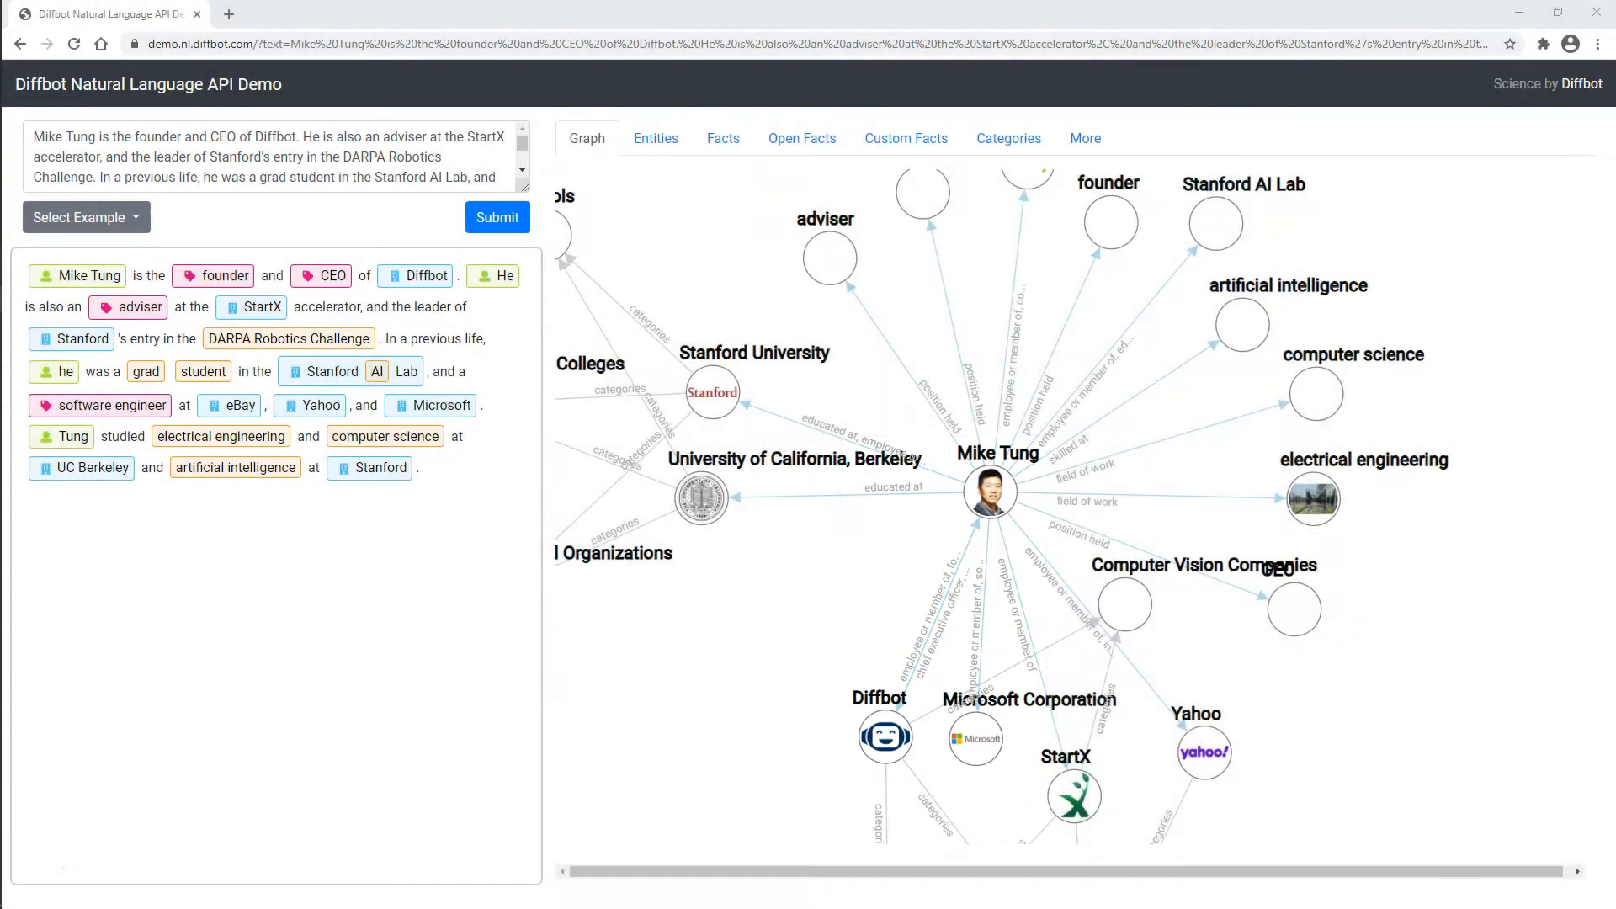
Show the entities detected in the Mike Tung text with types, salience and sentiment
{"action": "left_click", "coordinate": [655, 138]}
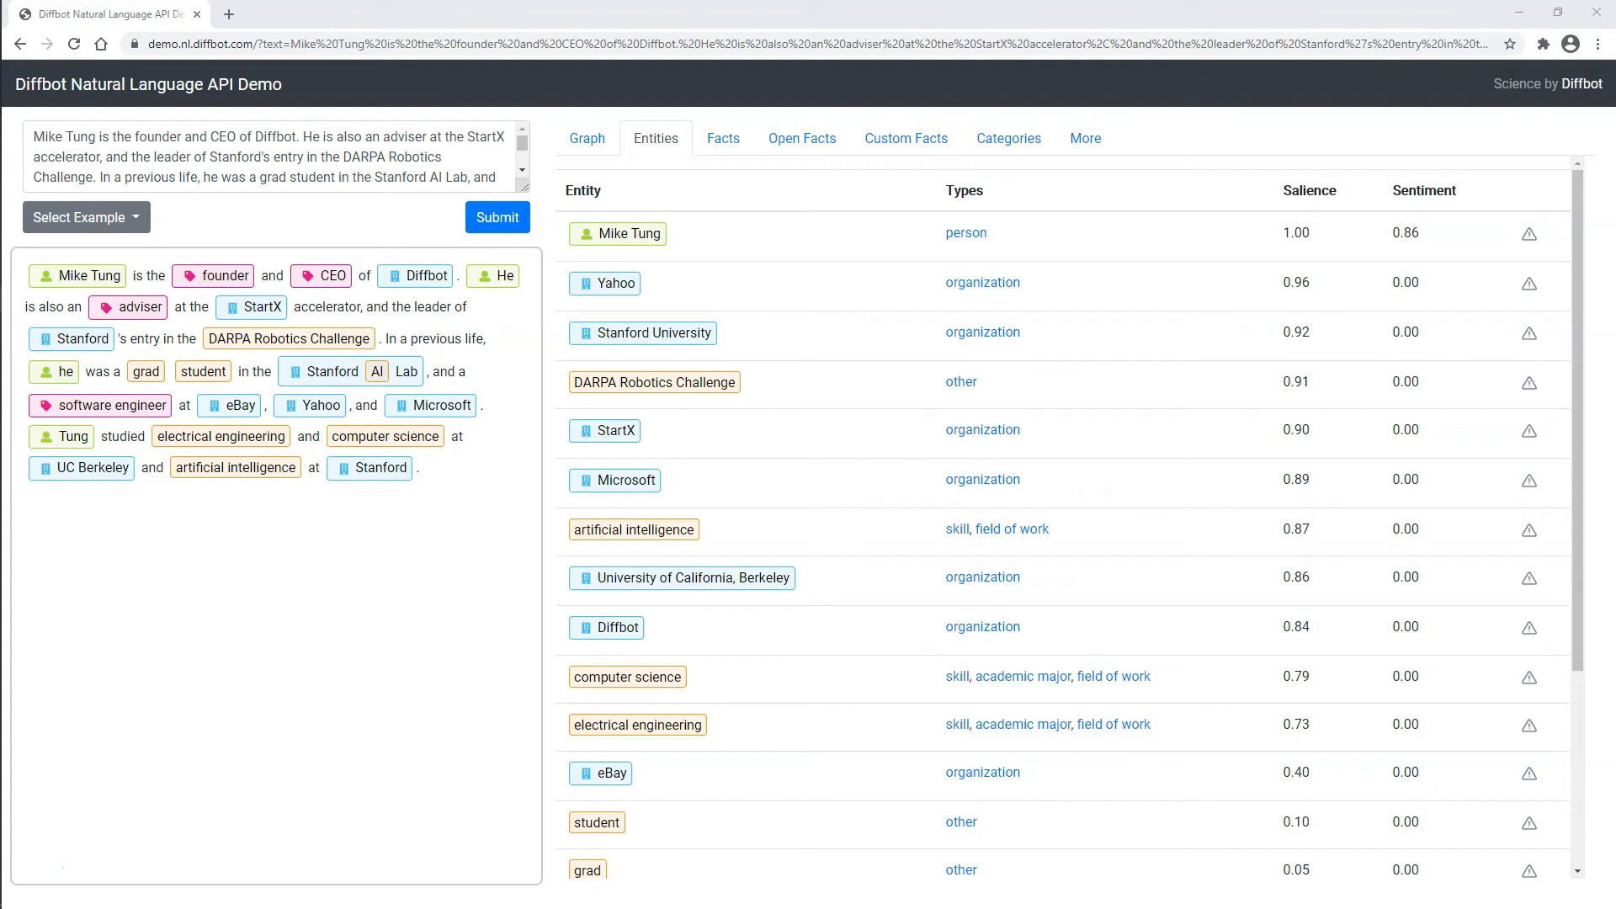
Show the structured facts about Mike Tung with properties, values, confidence and qualifiers
{"action": "left_click", "coordinate": [722, 138]}
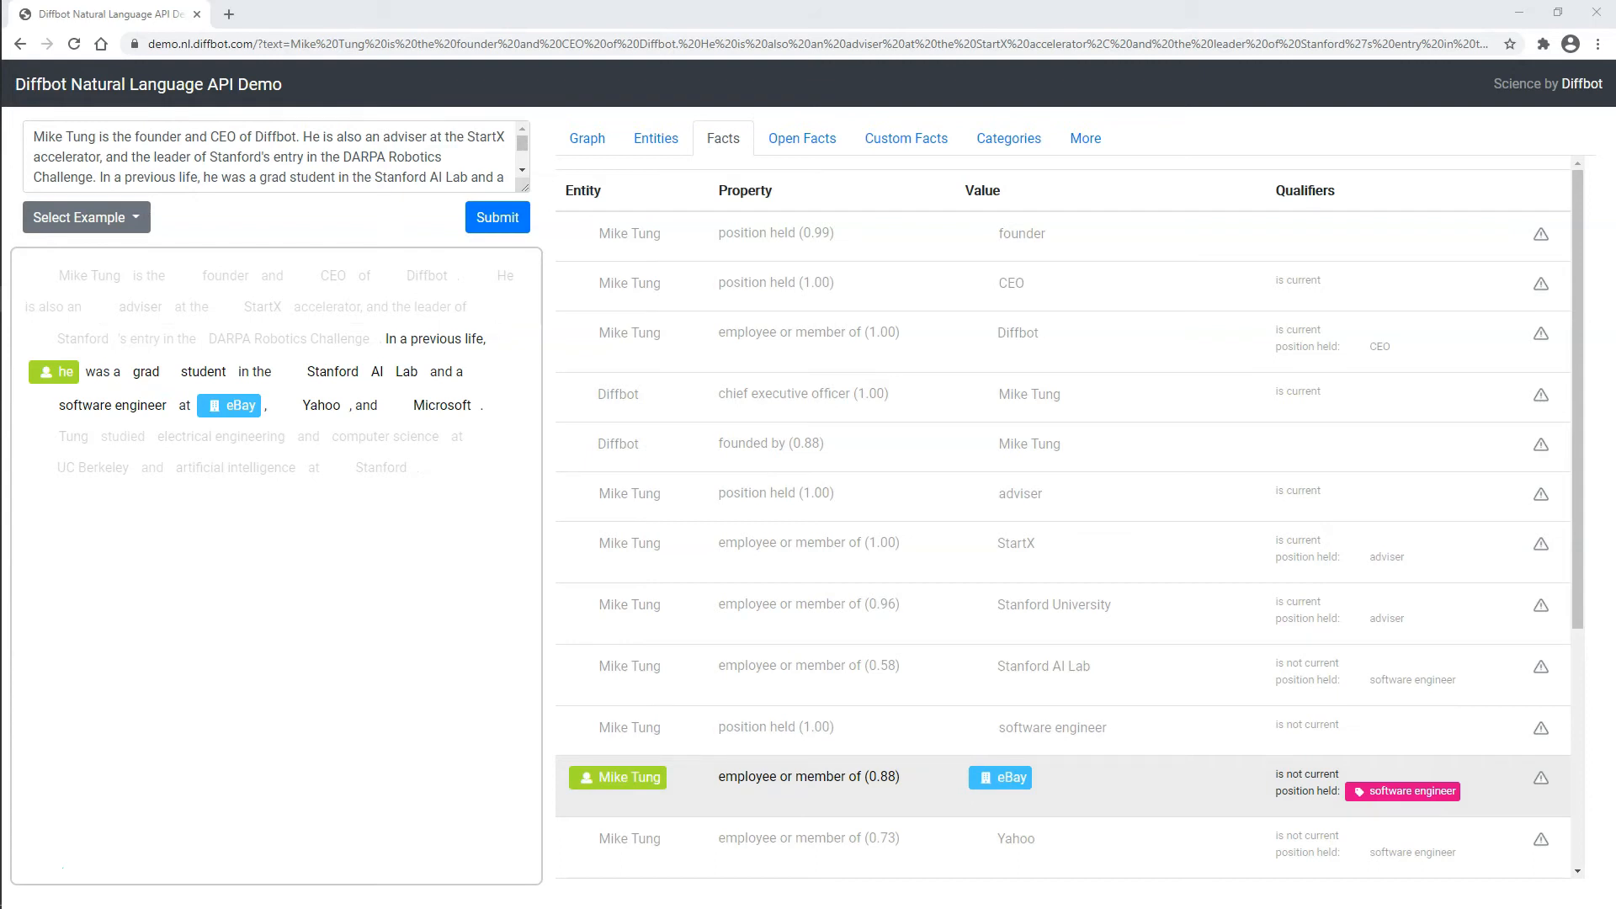
Show the open facts from the Mike Tung text with readability scores
{"action": "left_click", "coordinate": [801, 138]}
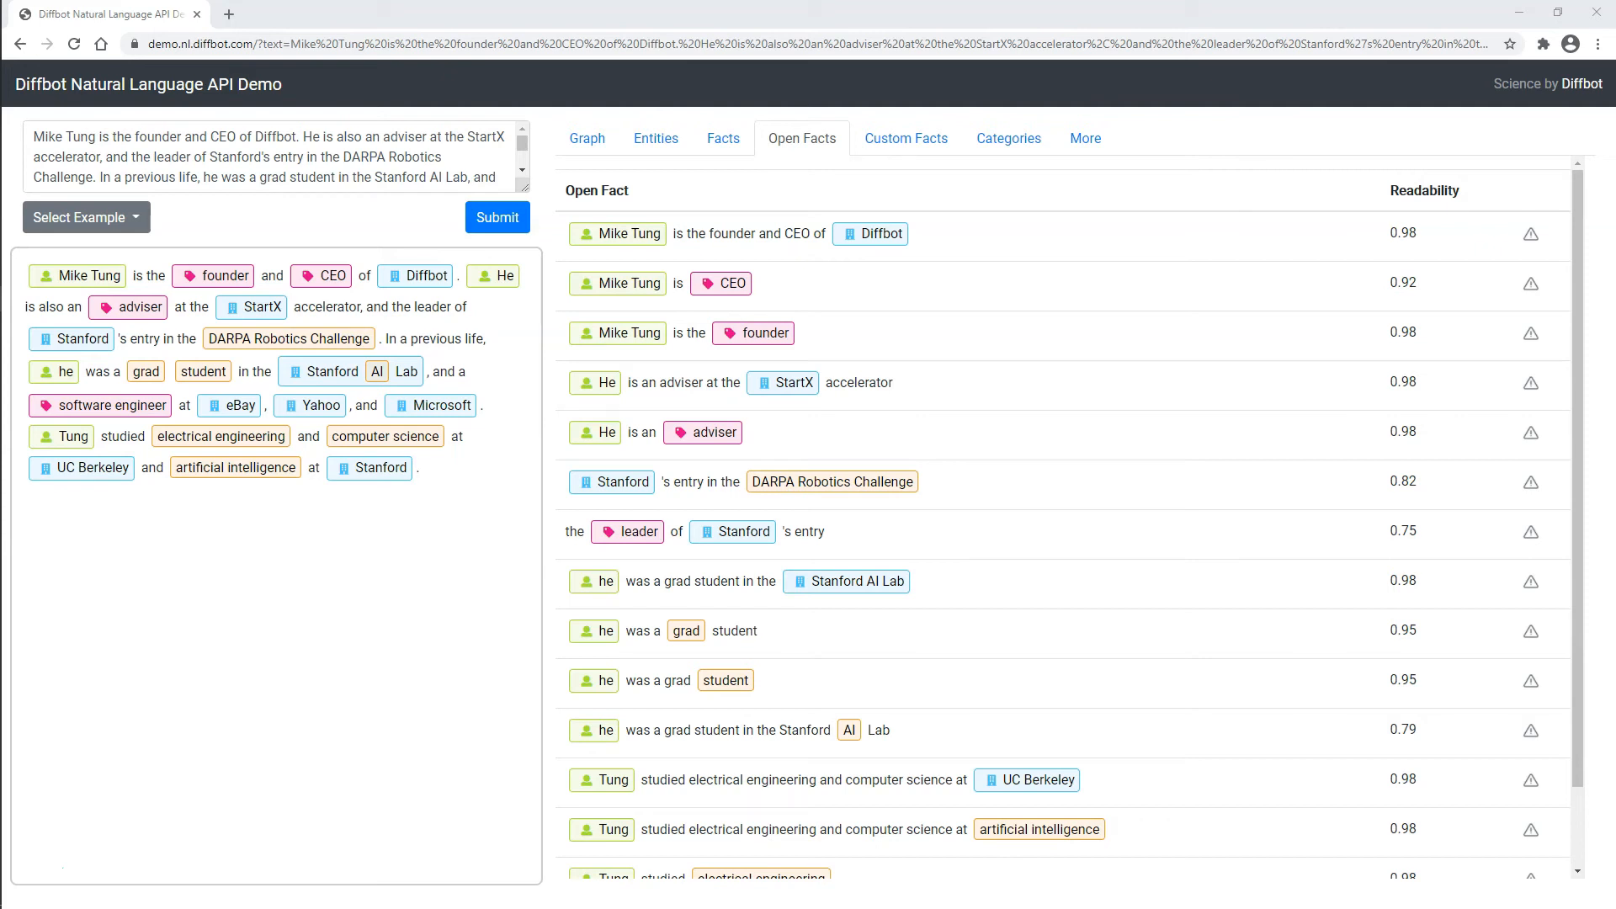
Review the custom 'academic background in' facts, then show the IAB Careers categories at 0.892
{"action": "left_click", "coordinate": [906, 138]}
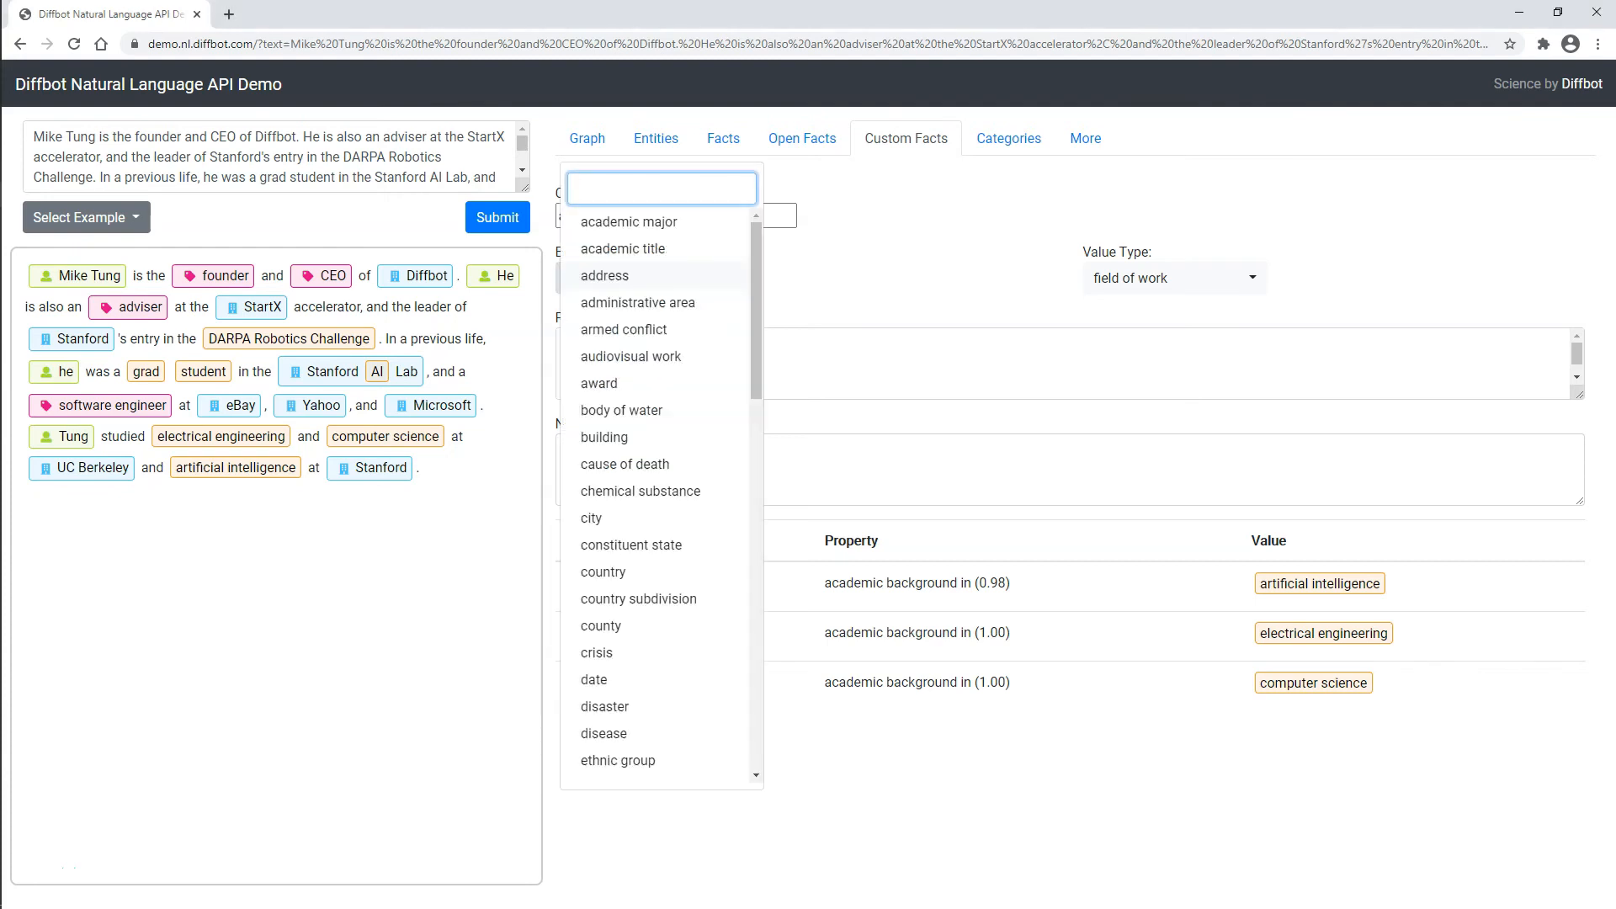
{"action": "scroll", "scroll_direction": "down", "scroll_amount": 3}
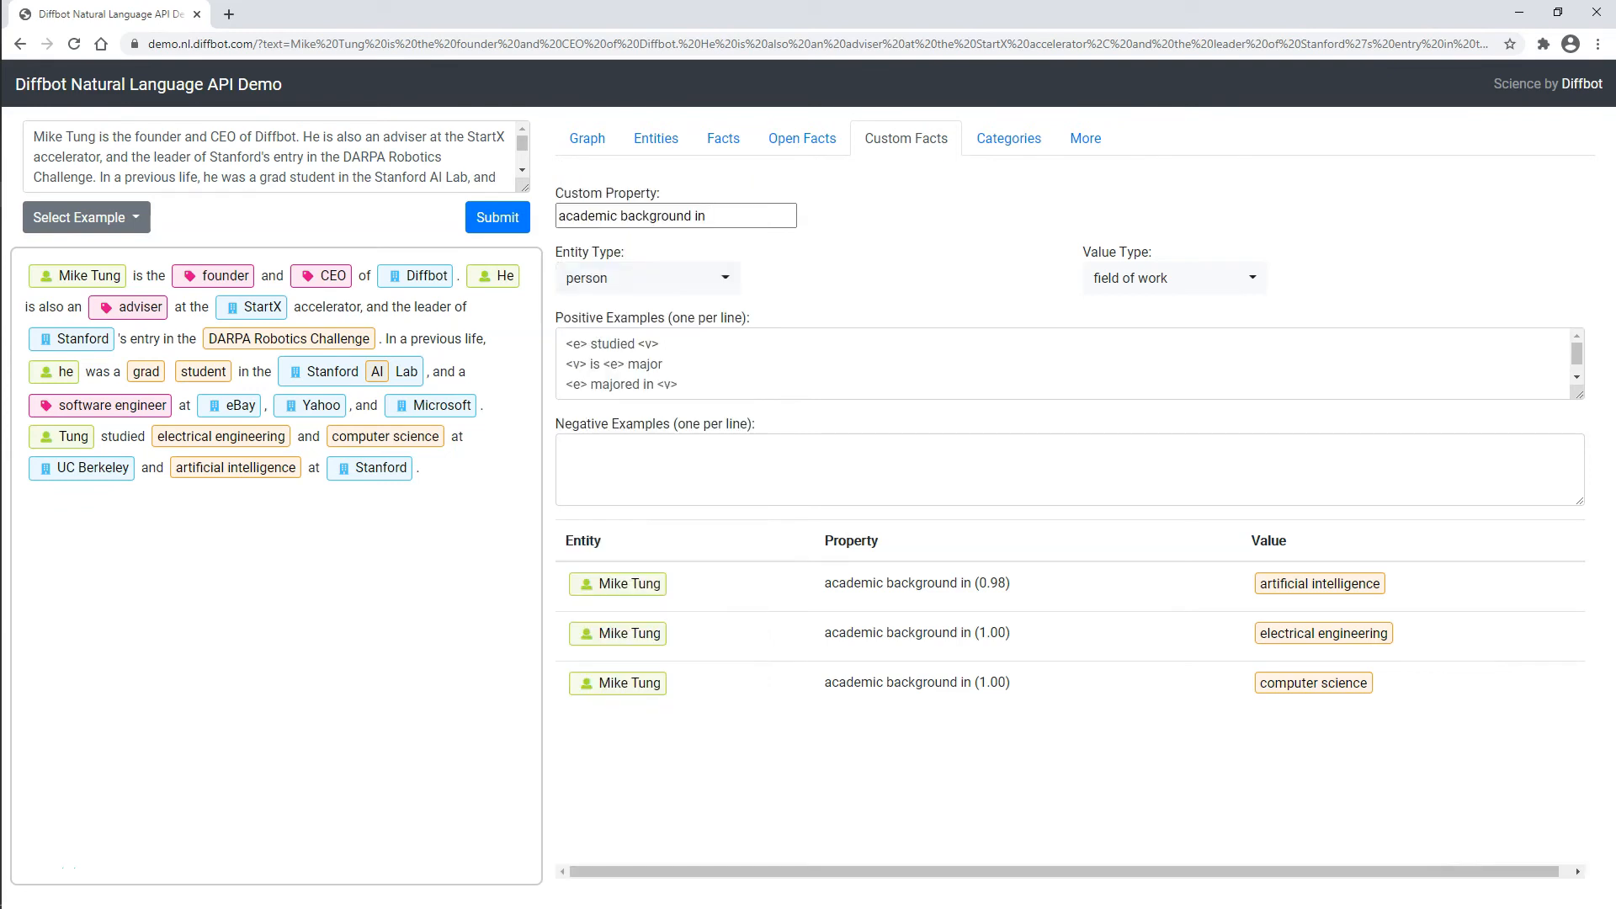
{"action": "left_click", "coordinate": [1174, 278]}
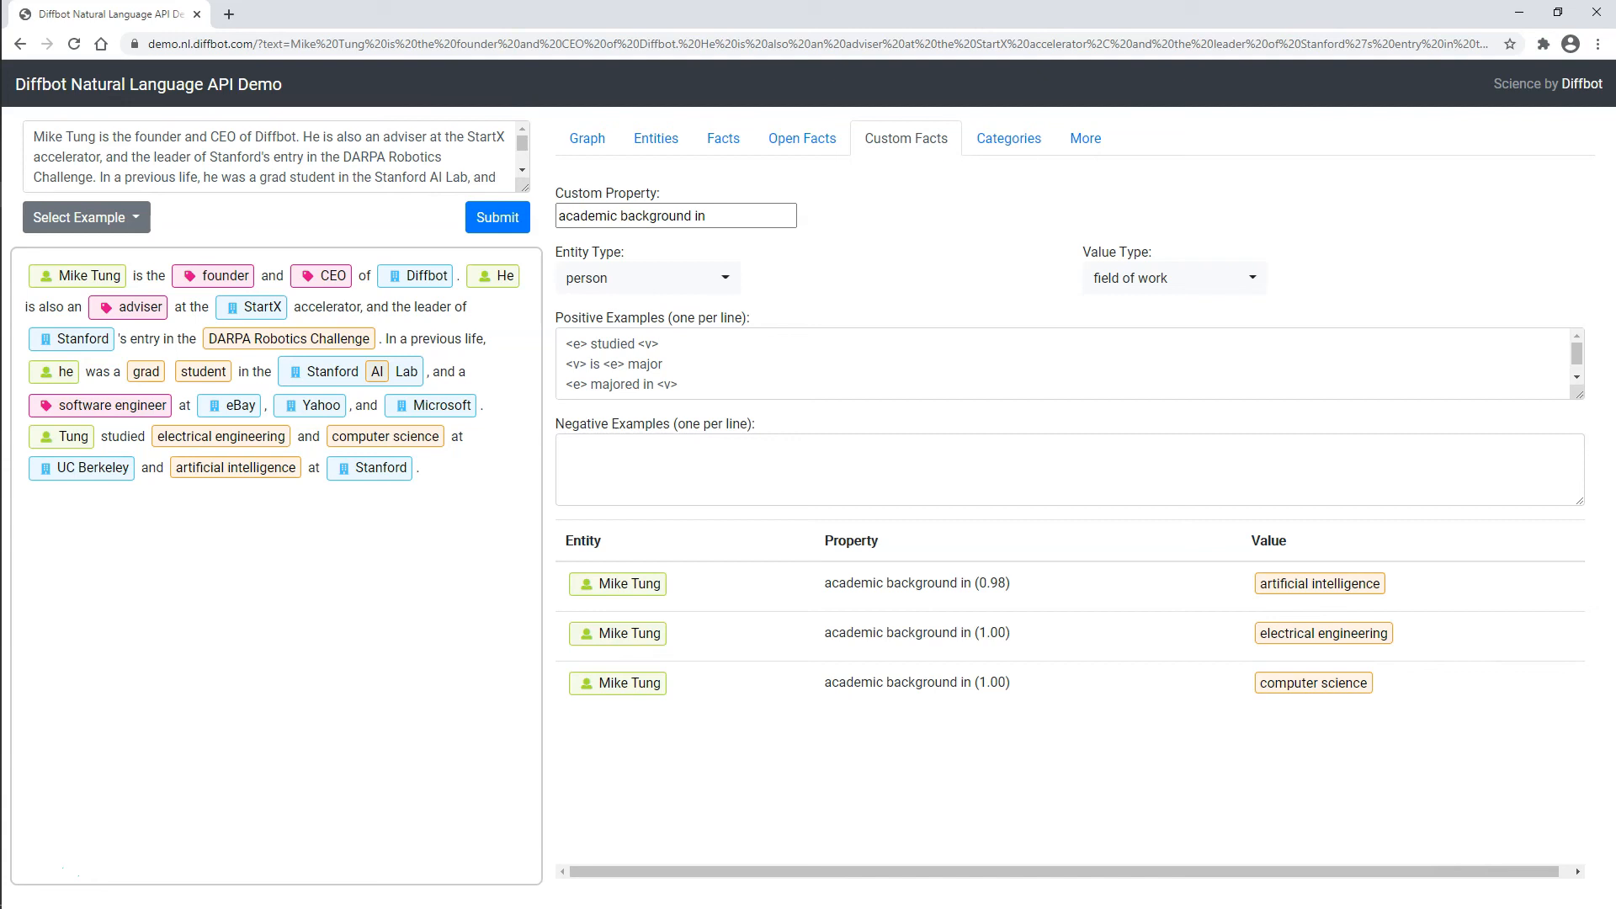
{"action": "left_click", "coordinate": [1007, 138]}
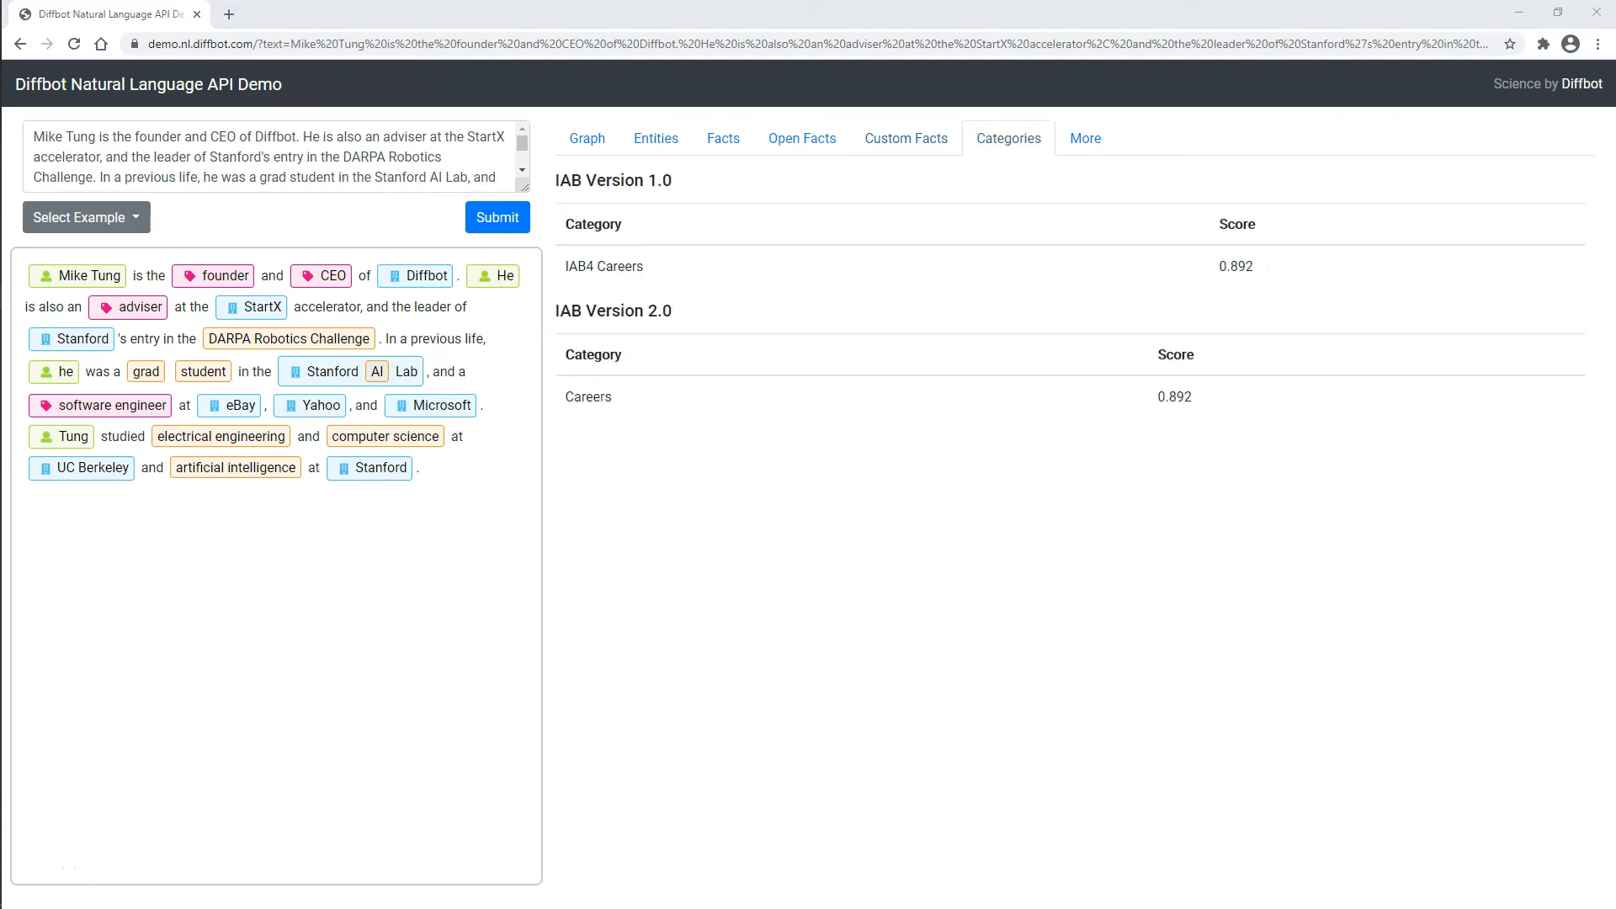